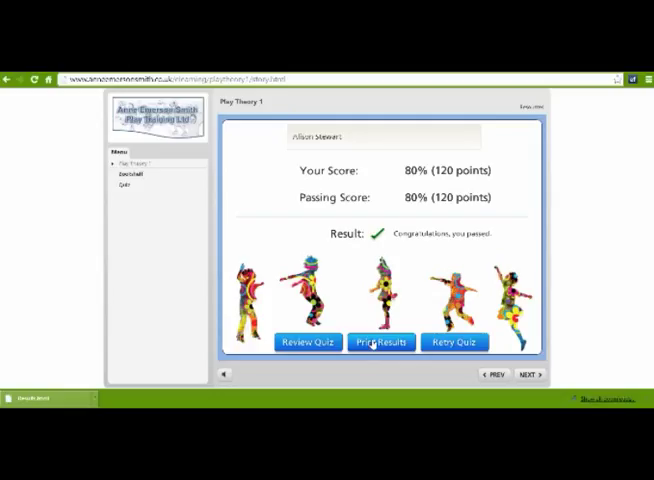
- Request Print Results and begin entering the student's name in the name prompt
click(380, 342)
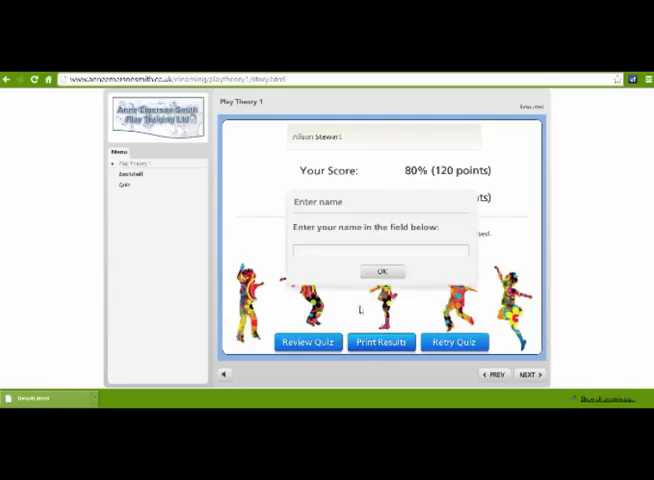
click(380, 252)
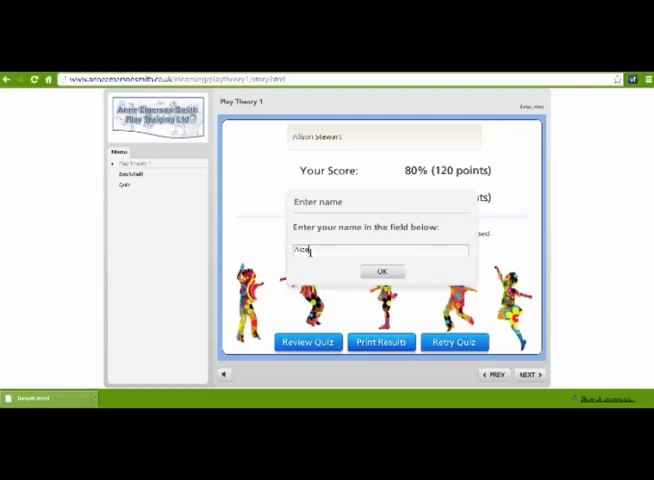
text(g)
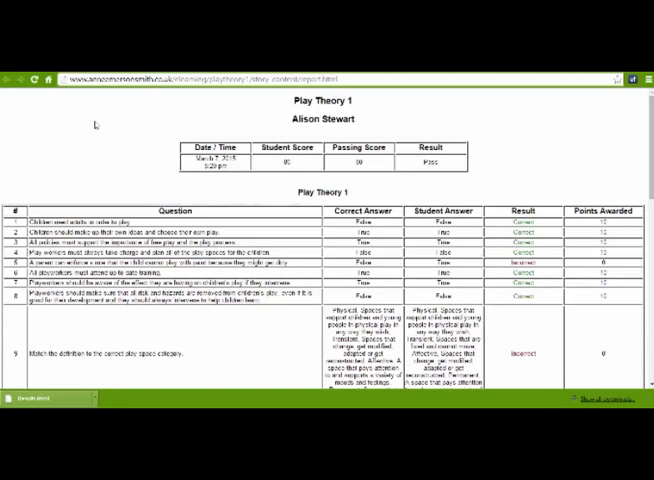
- Bring up the browser's page options over the printable results report
right_click(96, 128)
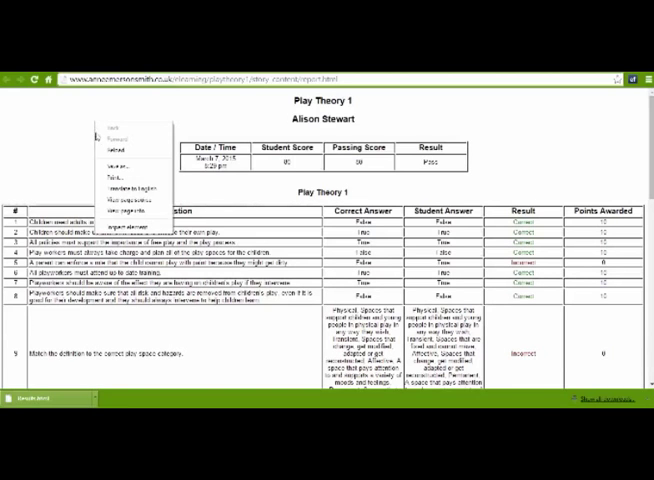
mouse_move(116, 176)
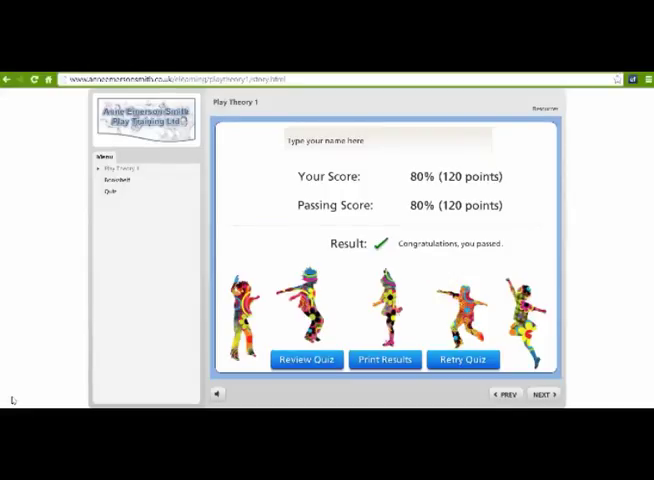
mouse_move(188, 294)
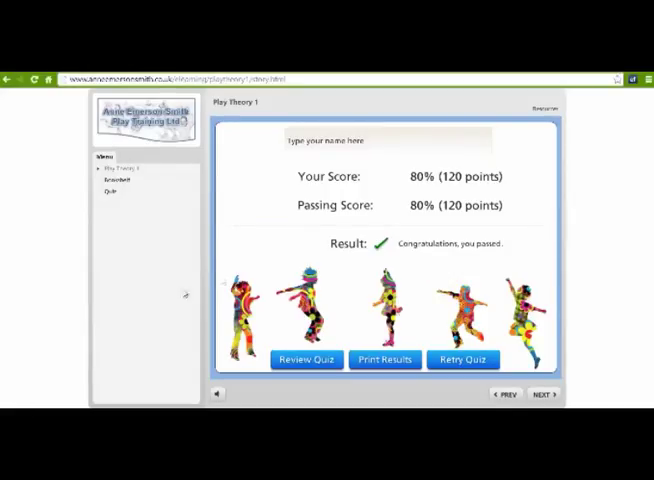
click(384, 140)
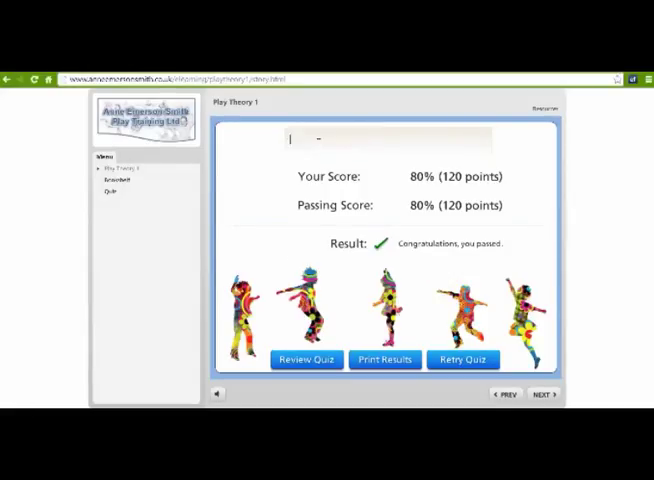